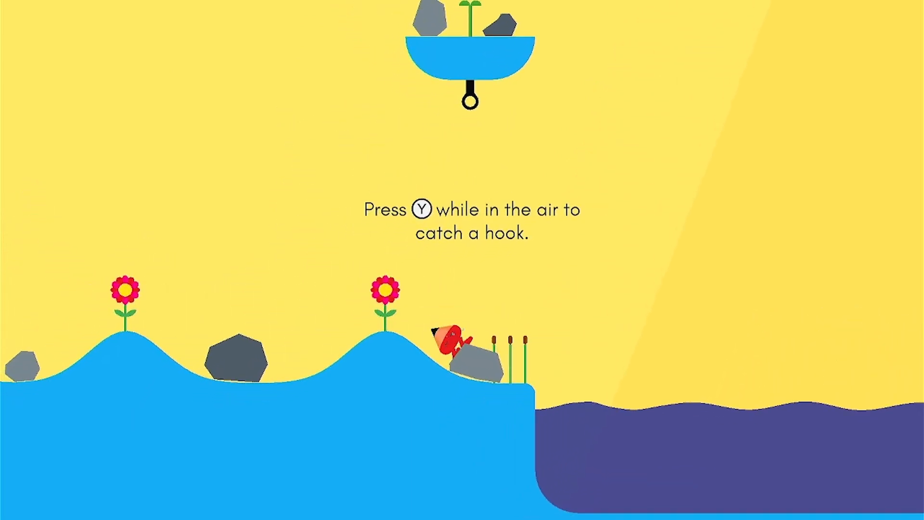
Step: Grapple Piku onto the hook beneath the first floating island with Y mid-jump
key("y")
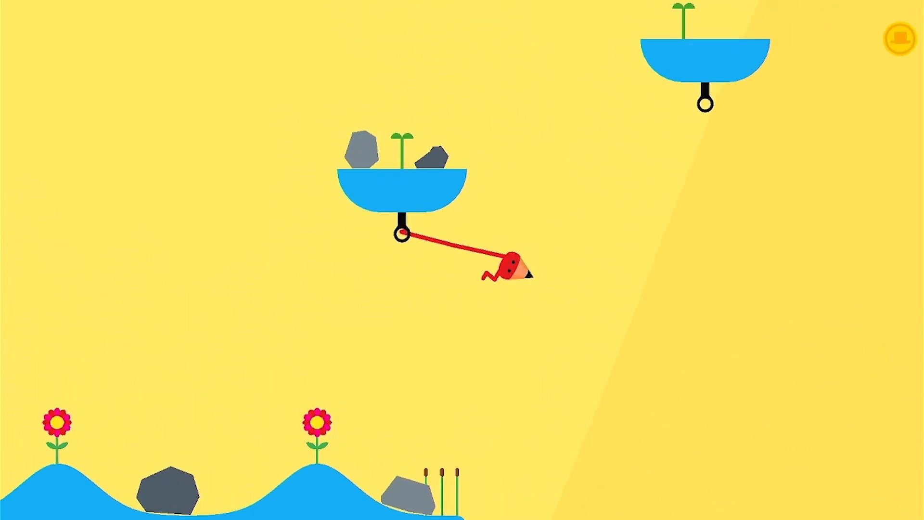